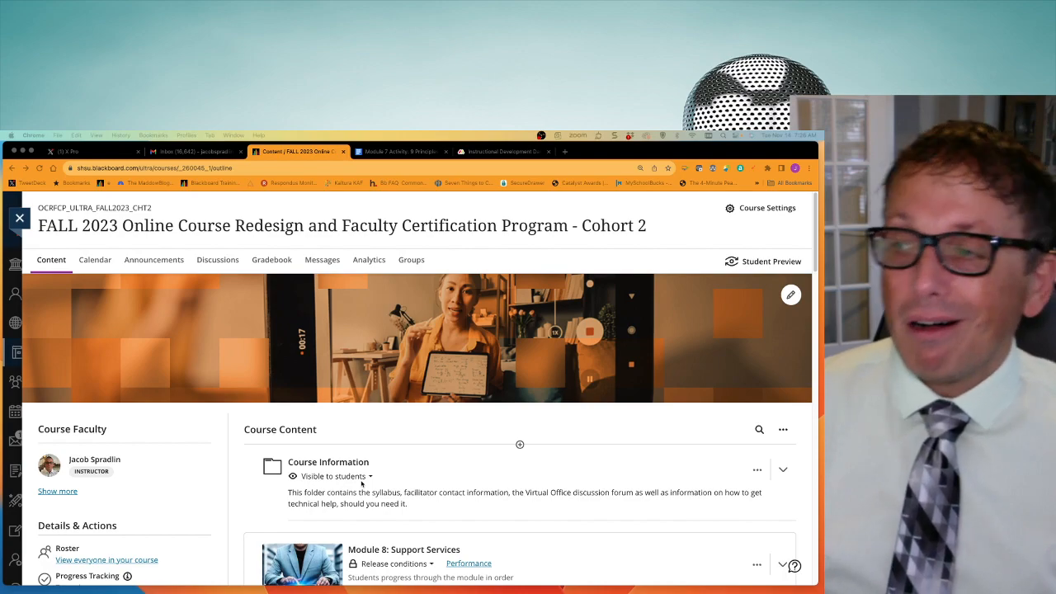
Scroll the Course Content page down past Course Information to the Module 8: Support Services items.
scroll("down", 3)
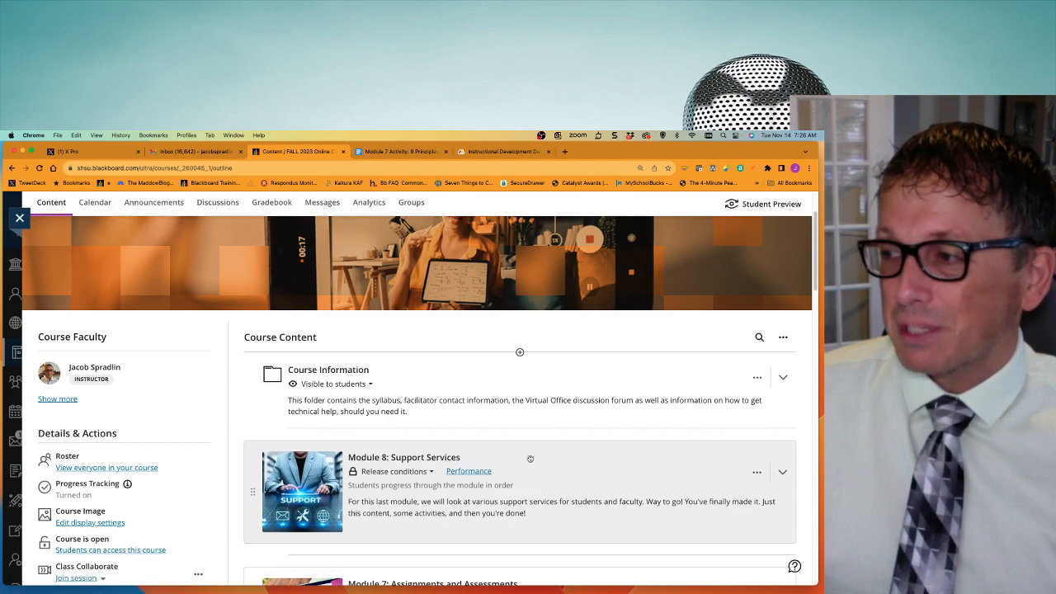
scroll("down", 3)
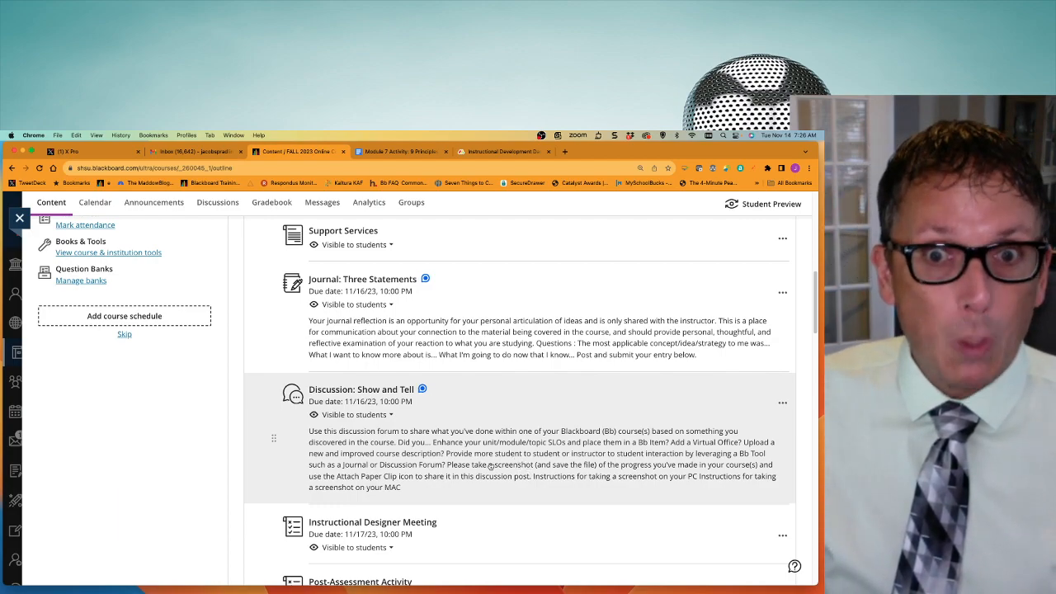
scroll("down", 3)
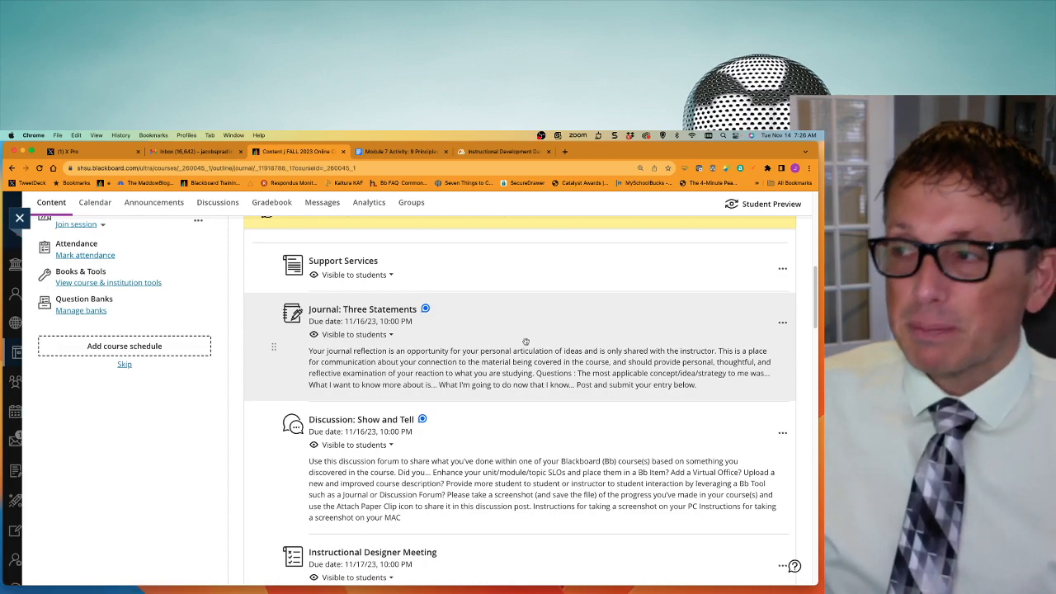
left_click(364, 309)
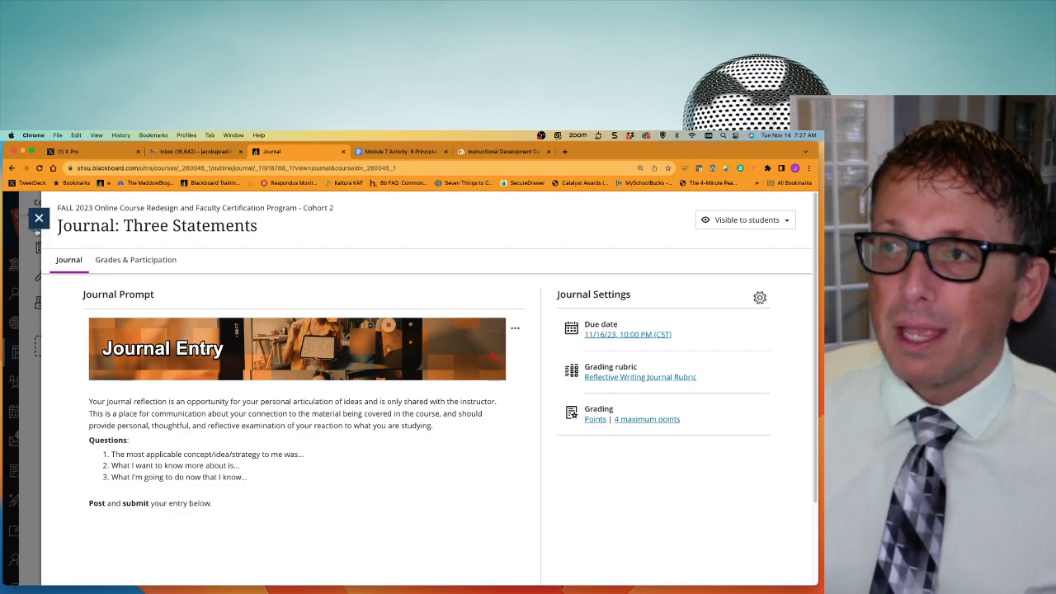
left_click(40, 218)
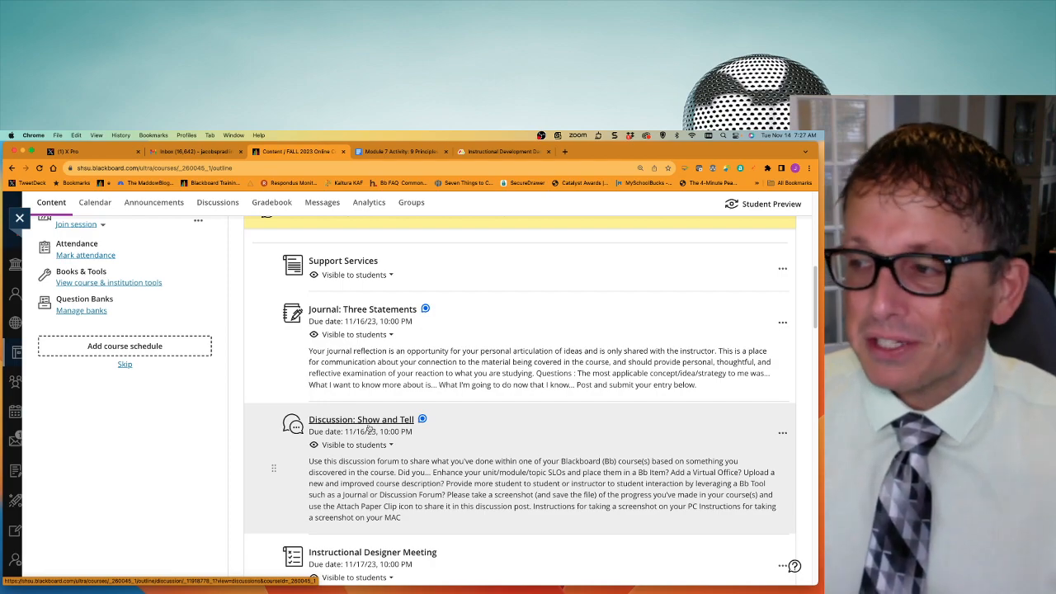
Scroll to the end of Module 8 and select the Instructional Designer Meeting assignment.
scroll("down", 3)
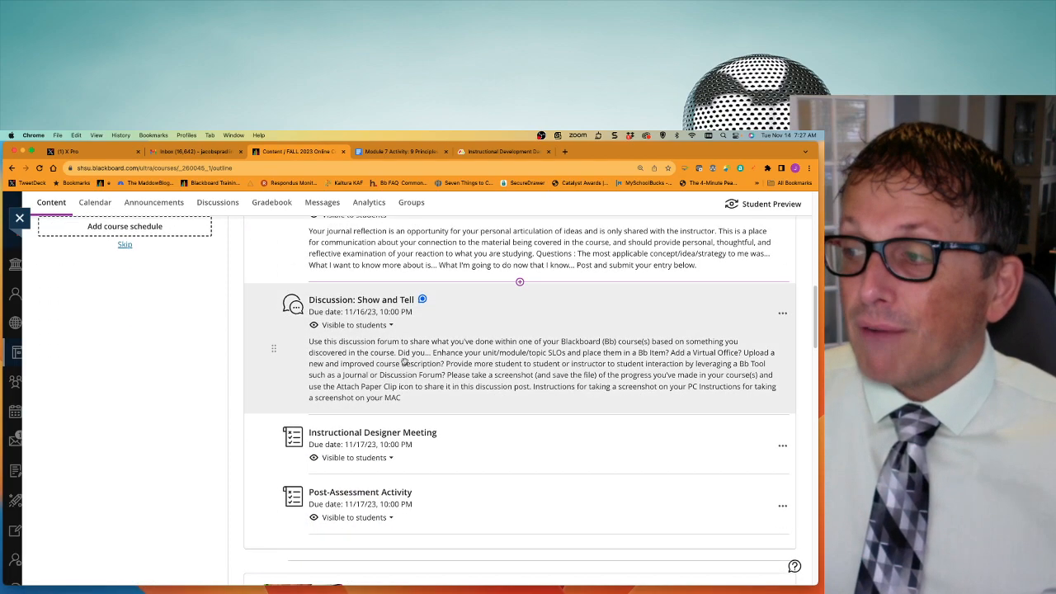
scroll("down", 3)
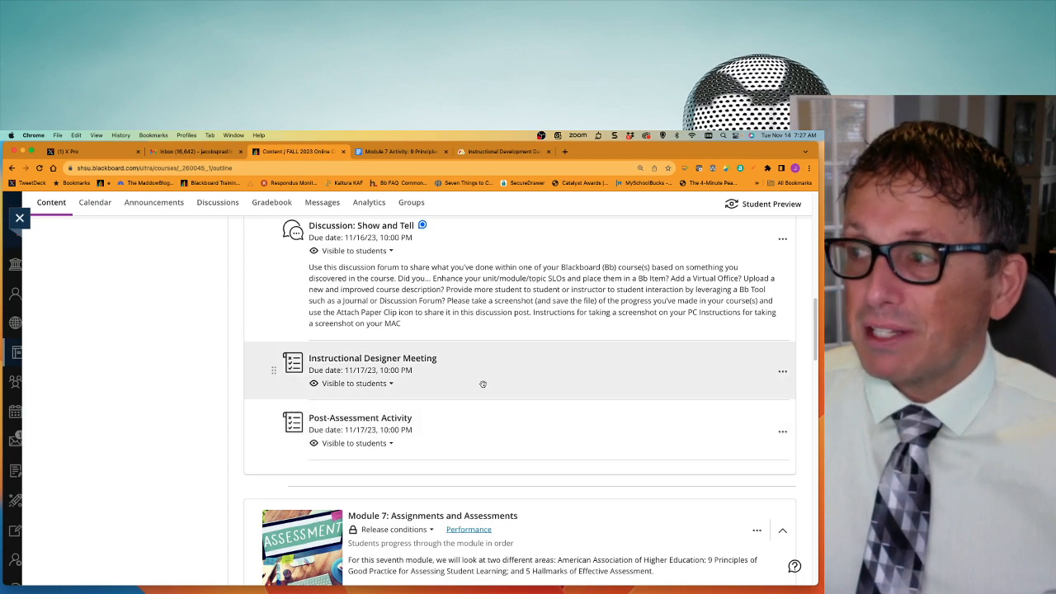
mouse_move(360, 418)
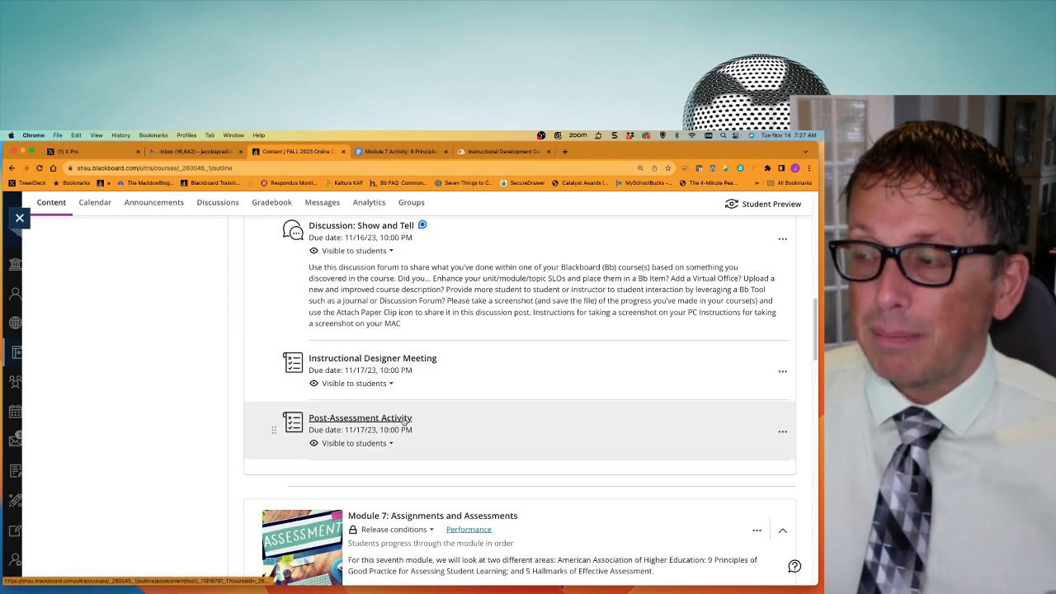
left_click(360, 418)
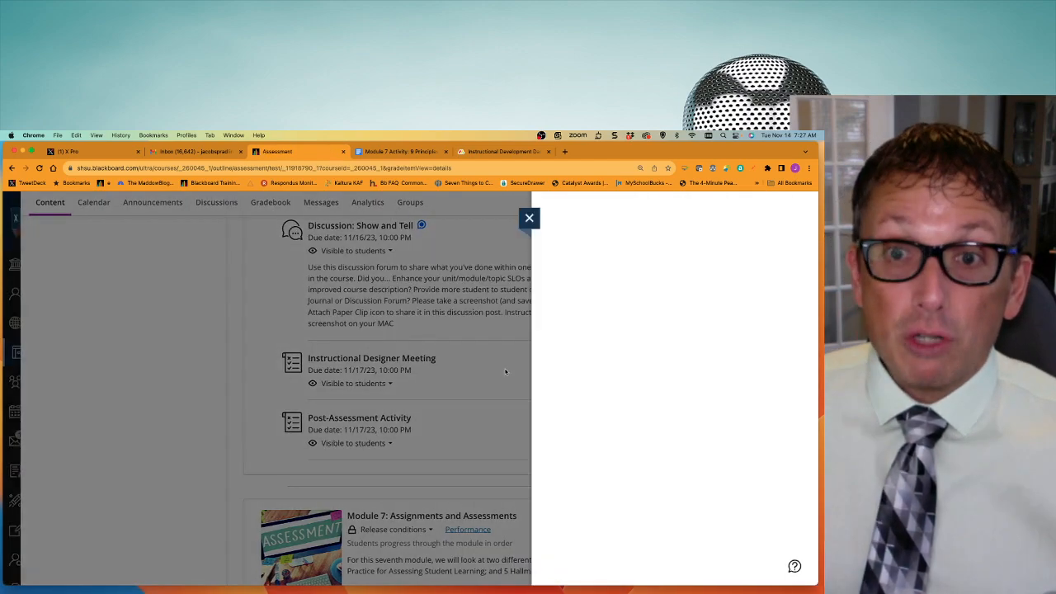
Review the Instructional Designer Meeting assignment and return to the Courses list.
left_click(372, 357)
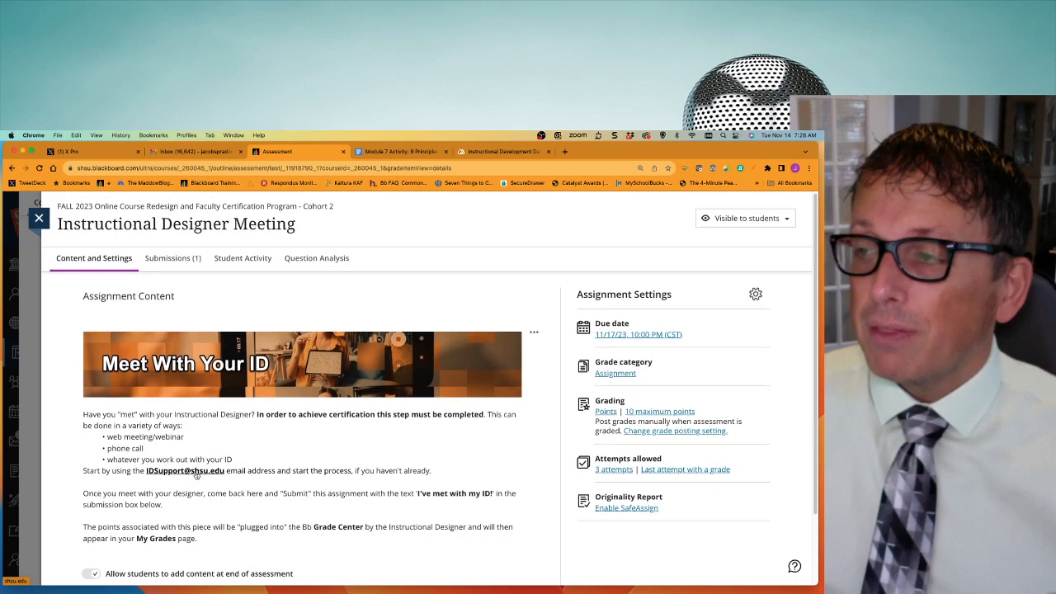
scroll("down", 3)
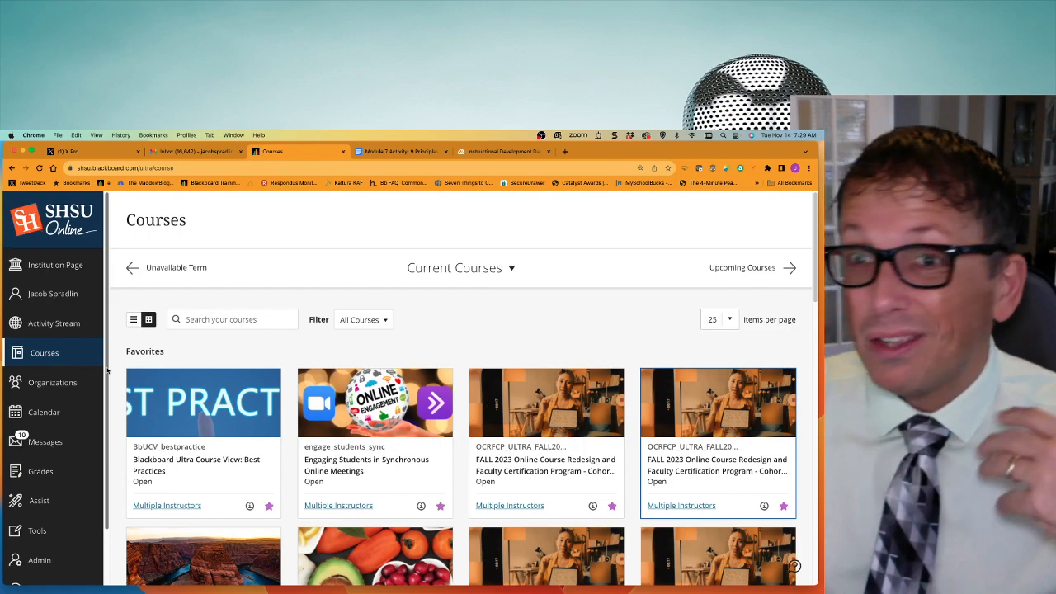
mouse_move(99, 372)
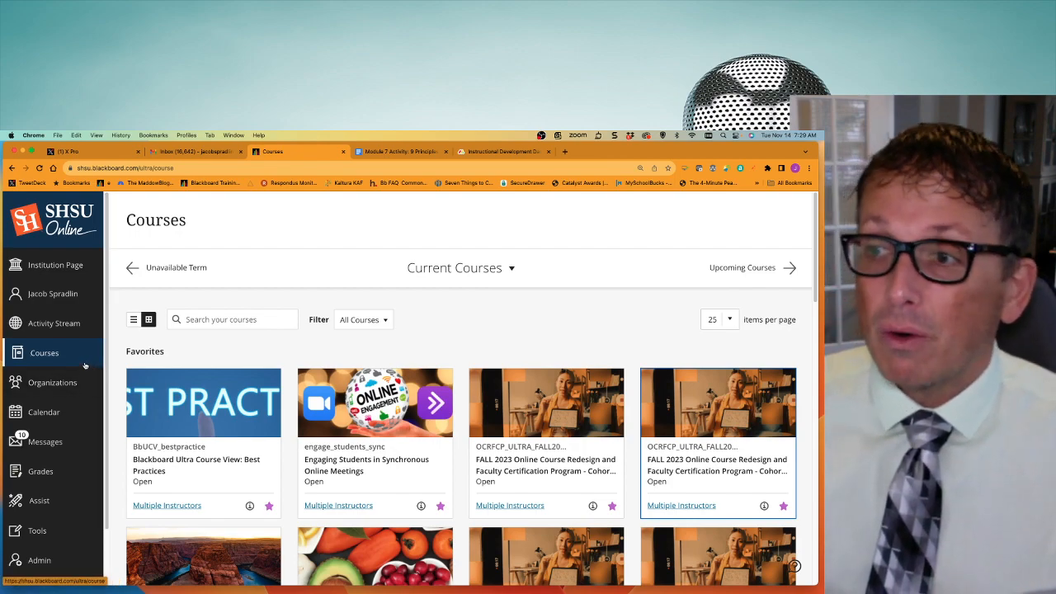
From Organizations, enter the Instructor Support ORG - Teaching with Blackboard organization.
left_click(53, 383)
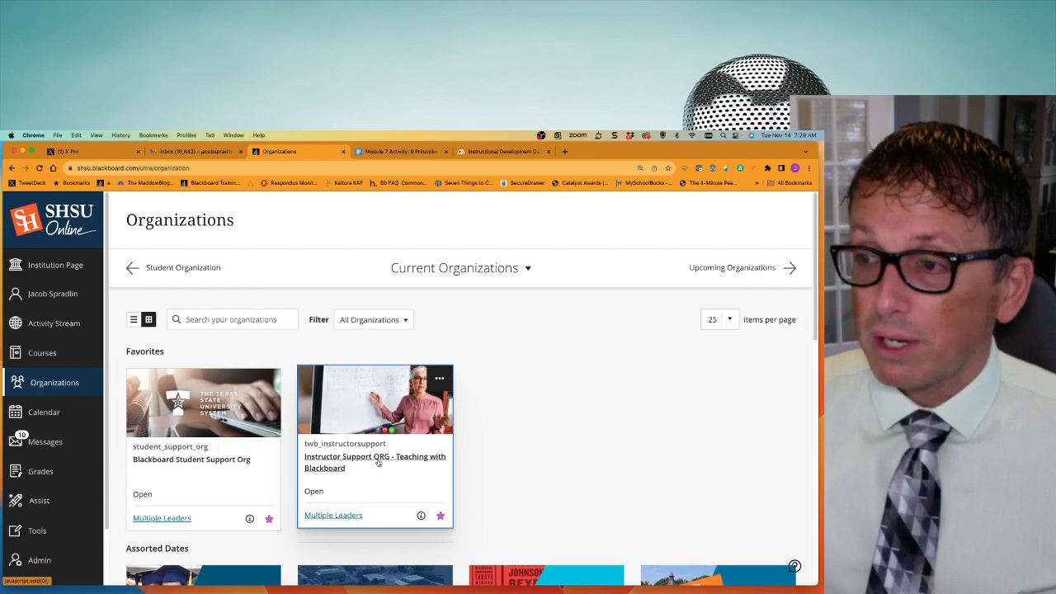
left_click(375, 462)
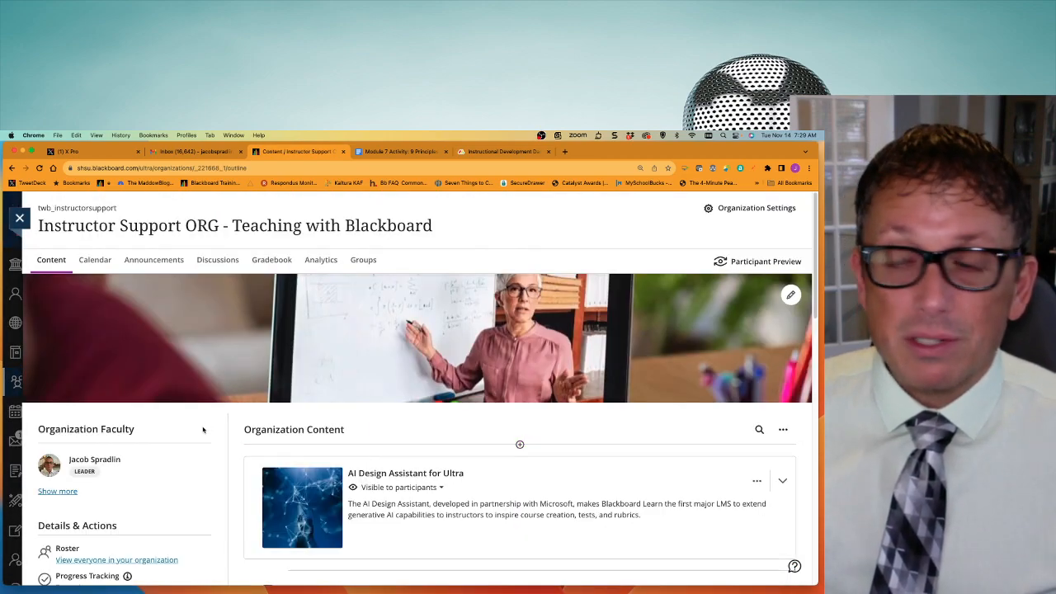
Expand the What's New in Ultra? module and bring up its New Features Coming Soon! document.
scroll("down", 3)
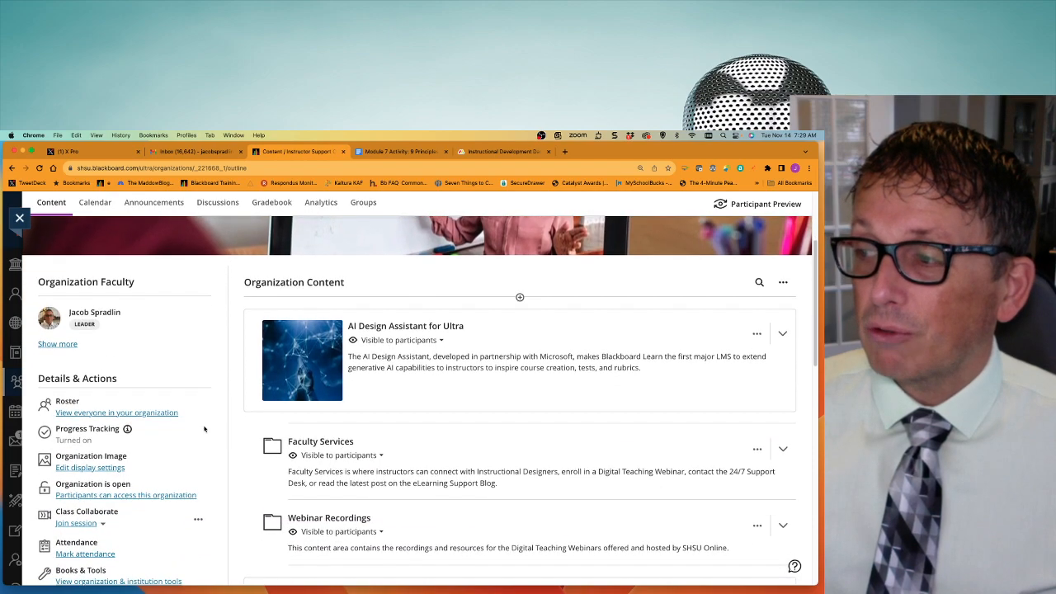
scroll("down", 3)
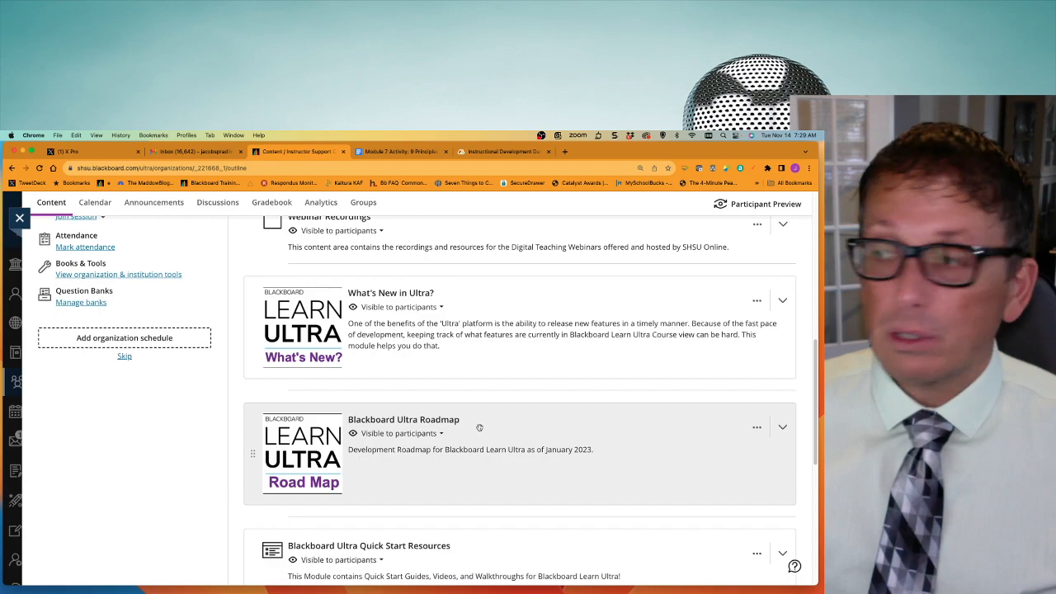
left_click(782, 300)
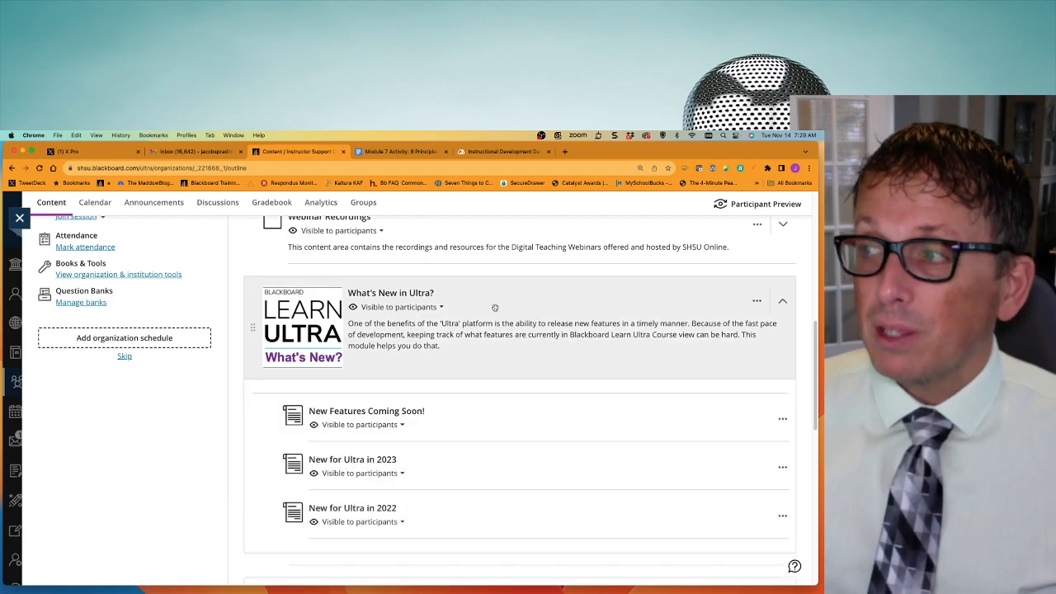
left_click(390, 292)
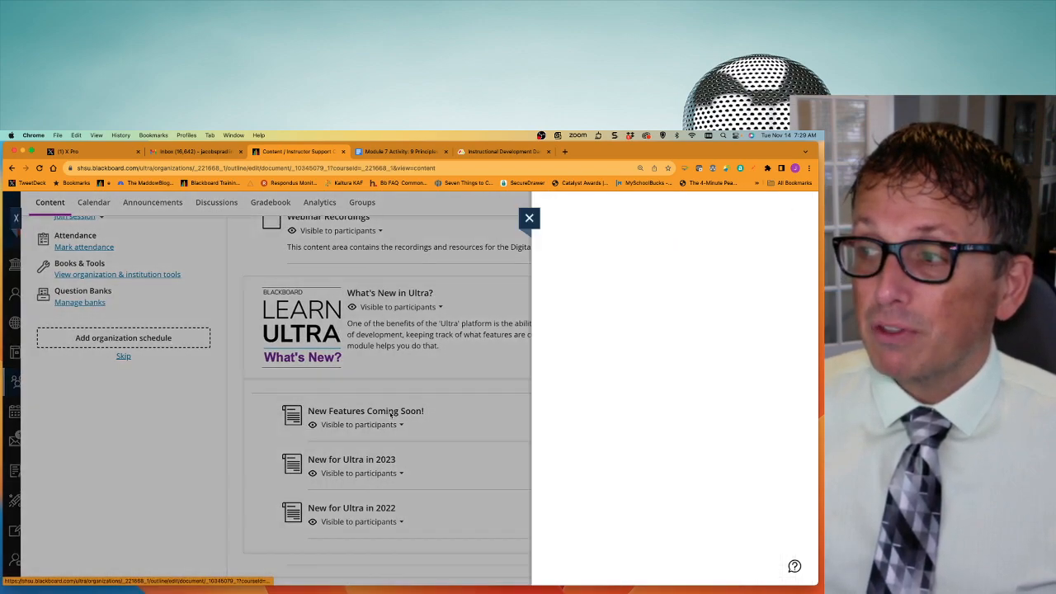
left_click(366, 411)
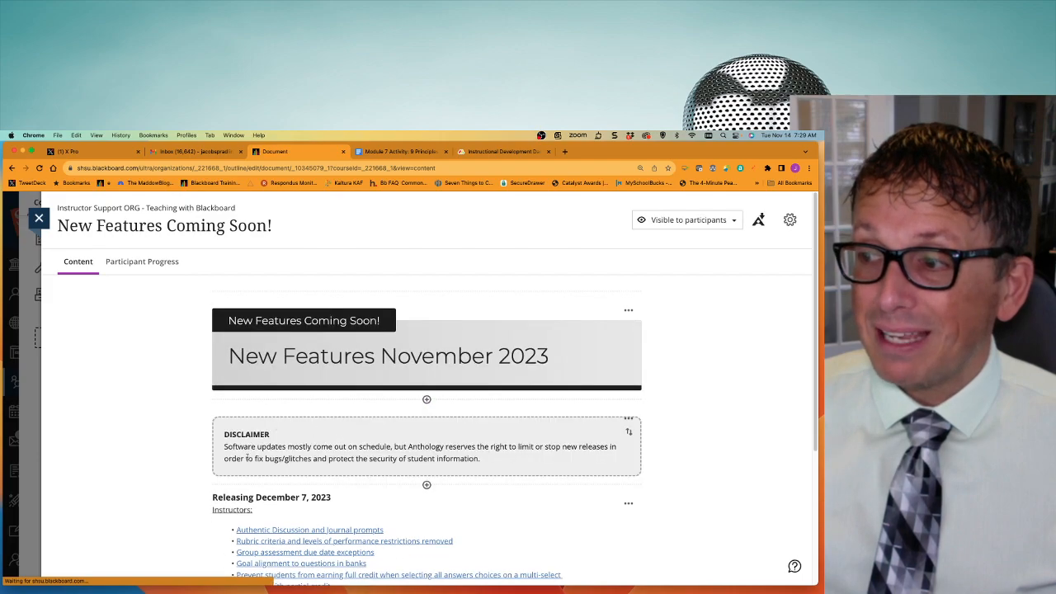
Close New Features Coming Soon!, look over New for Ultra in 2023, and return to the module list.
scroll("down", 3)
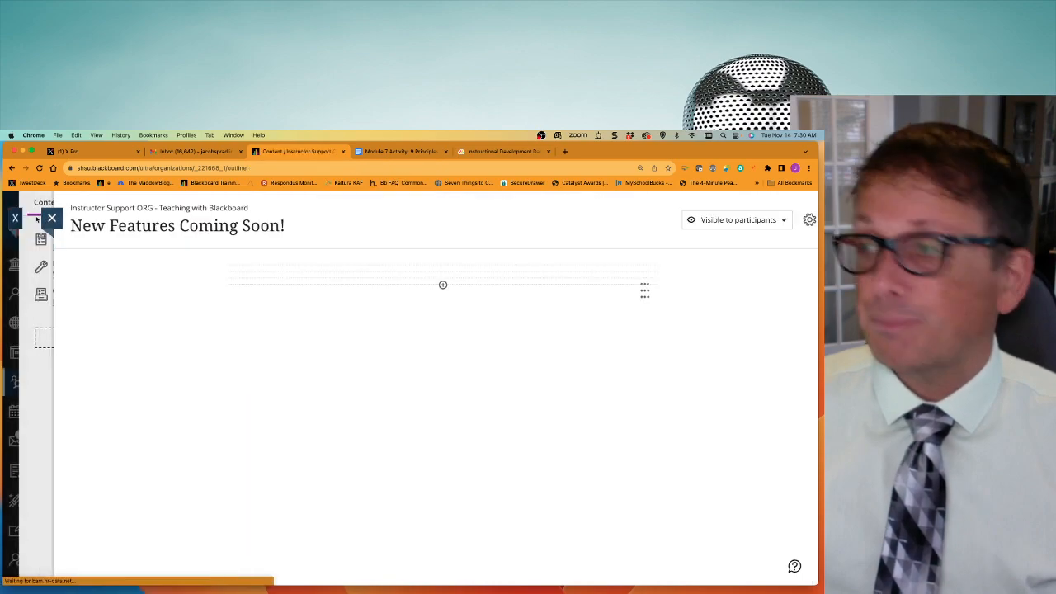
left_click(52, 218)
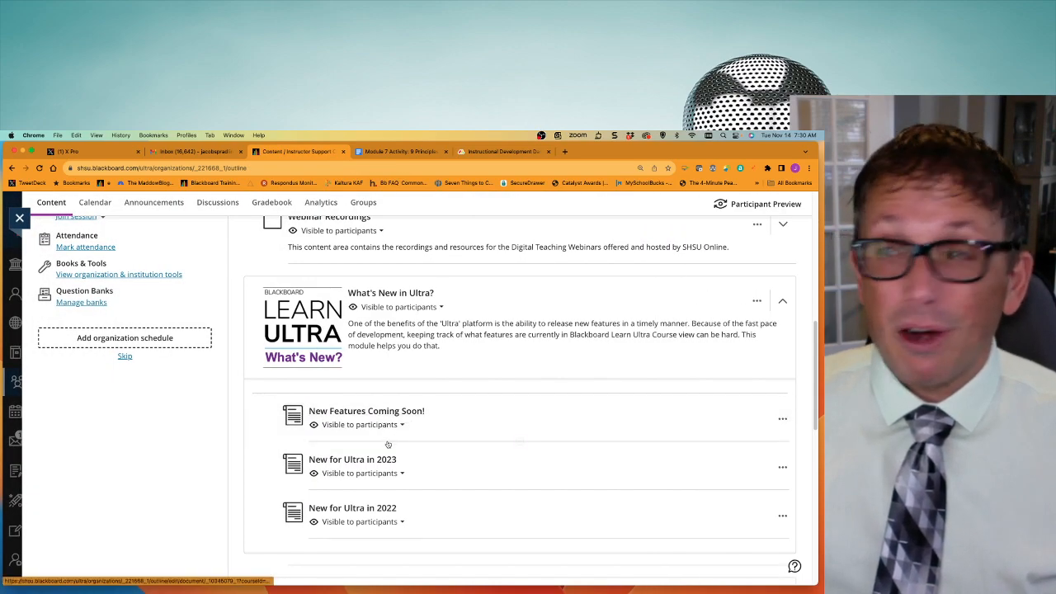
left_click(353, 459)
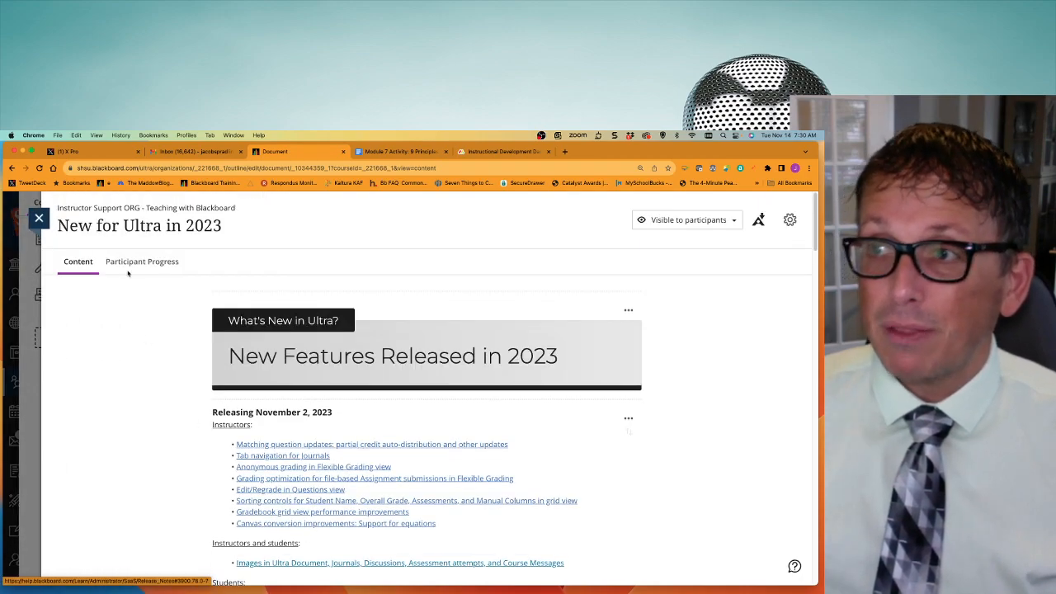
left_click(40, 218)
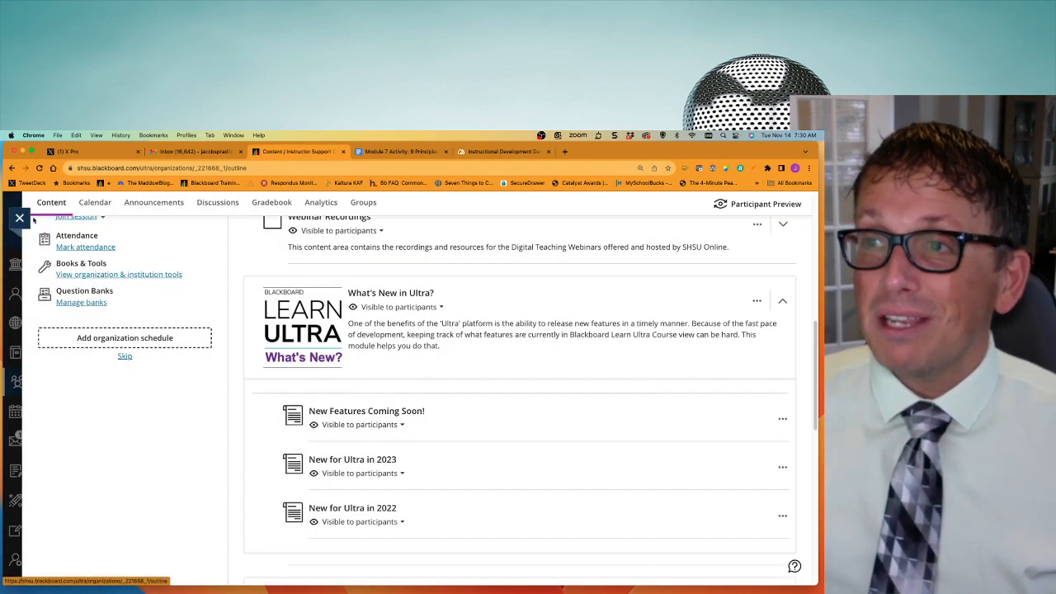
Expand the Webinar Recordings folder to show its recording folders.
scroll("down", 3)
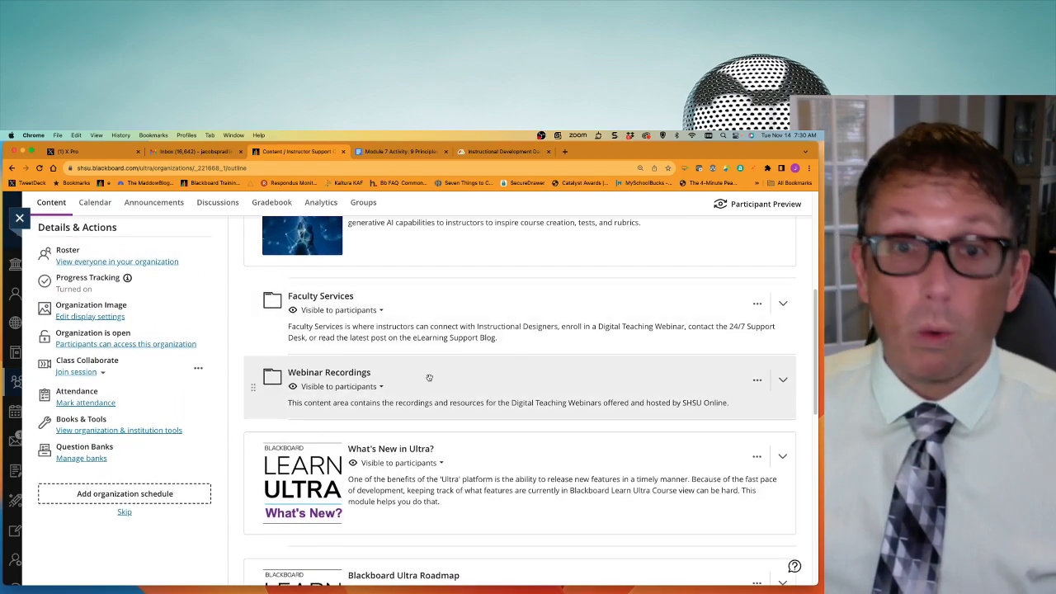
left_click(782, 379)
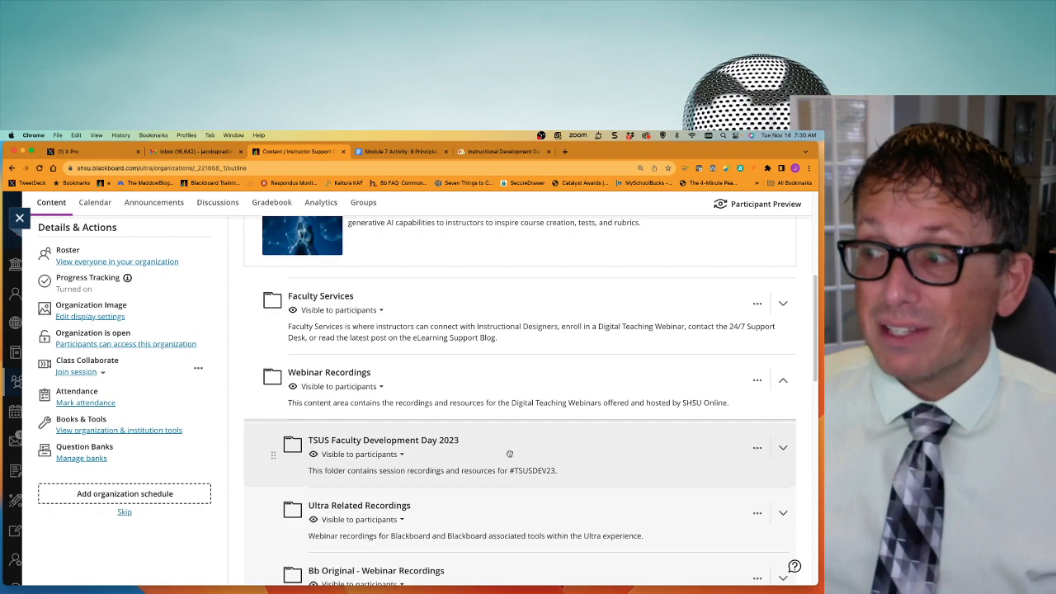
scroll("down", 3)
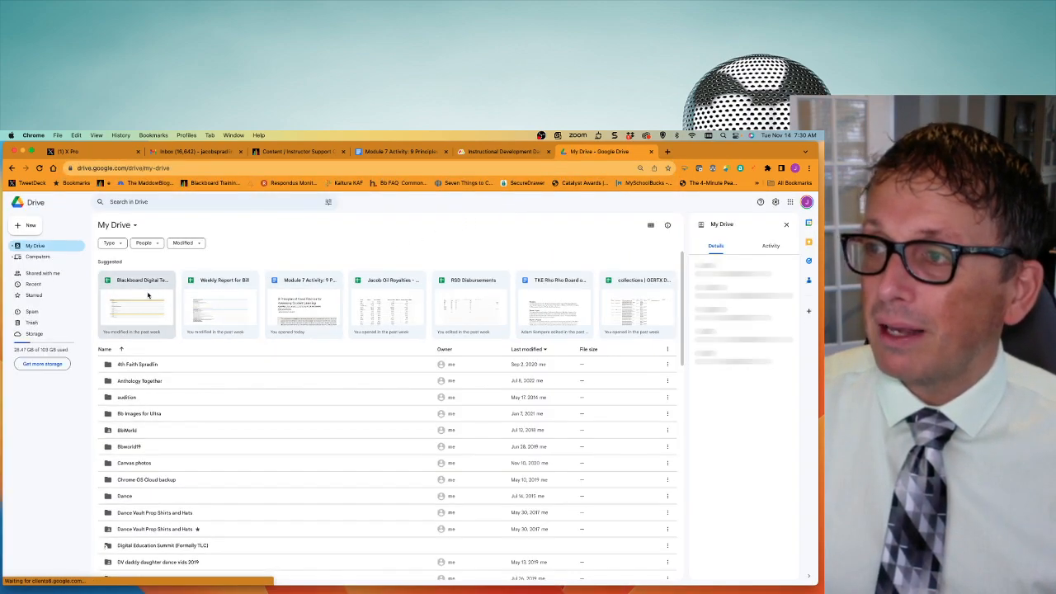
From My Drive's Suggested row, bring up the Blackboard Digital Teaching enrollment and Zoom links spreadsheet.
double_click(136, 305)
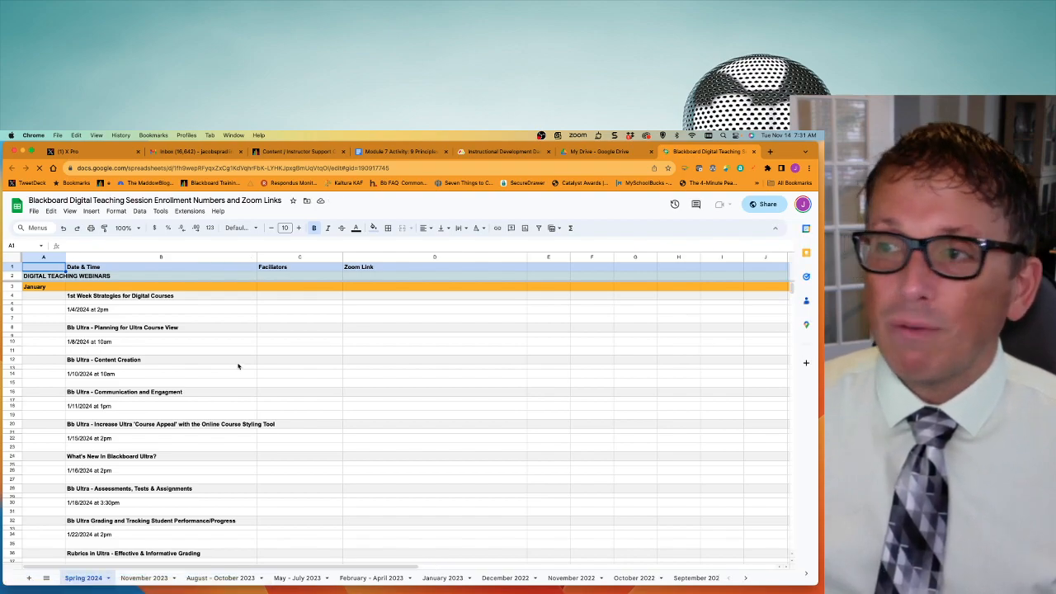
scroll("down", 3)
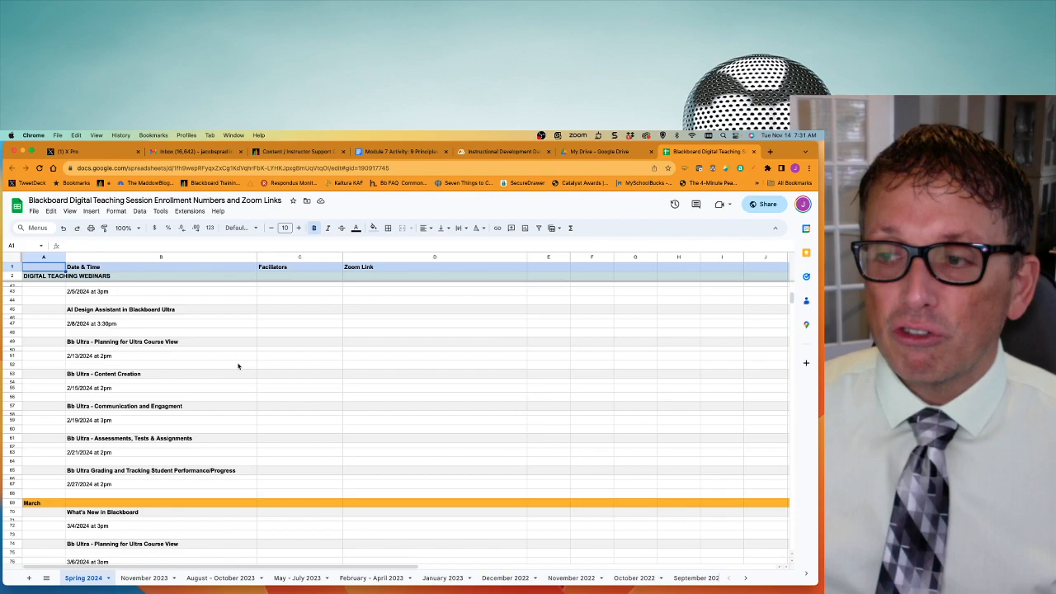
scroll("down", 3)
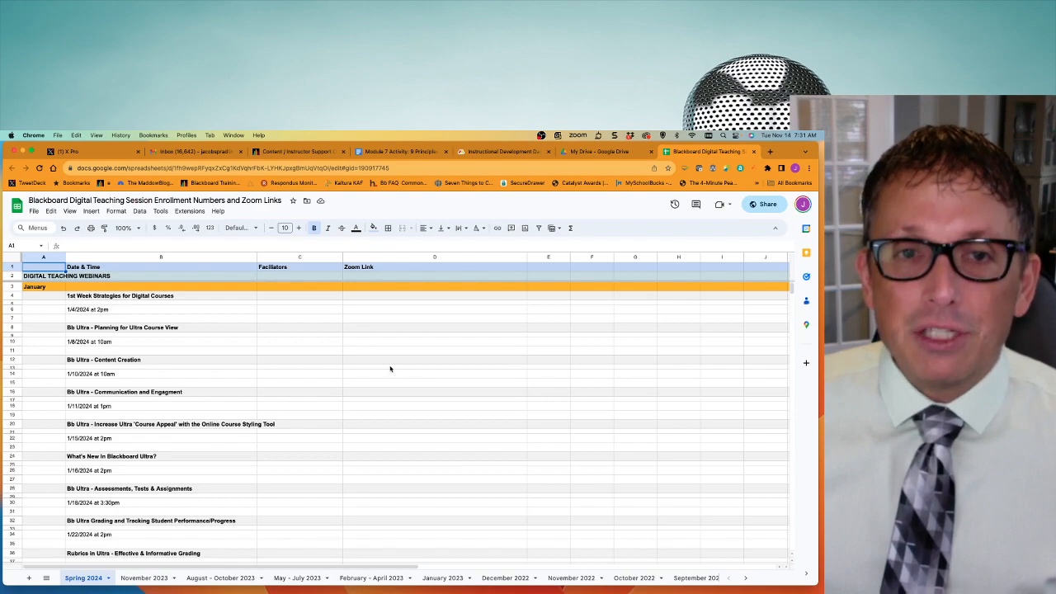
mouse_move(235, 416)
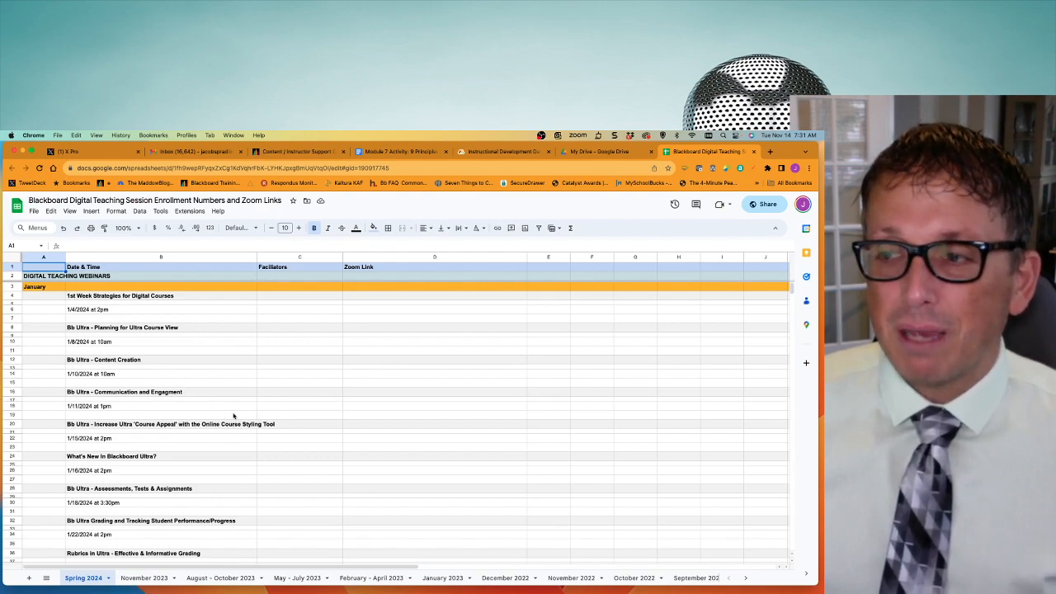